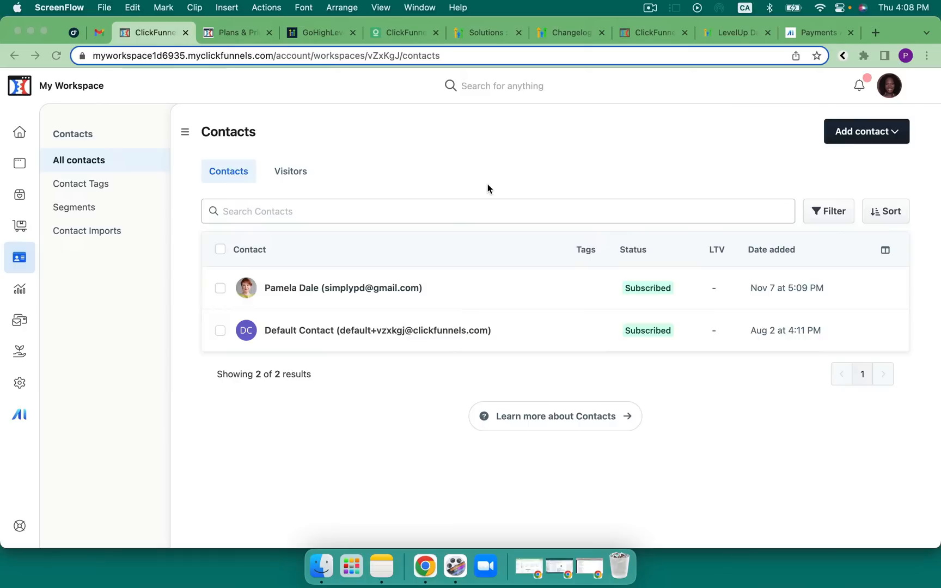
pyautogui.moveTo(109, 276)
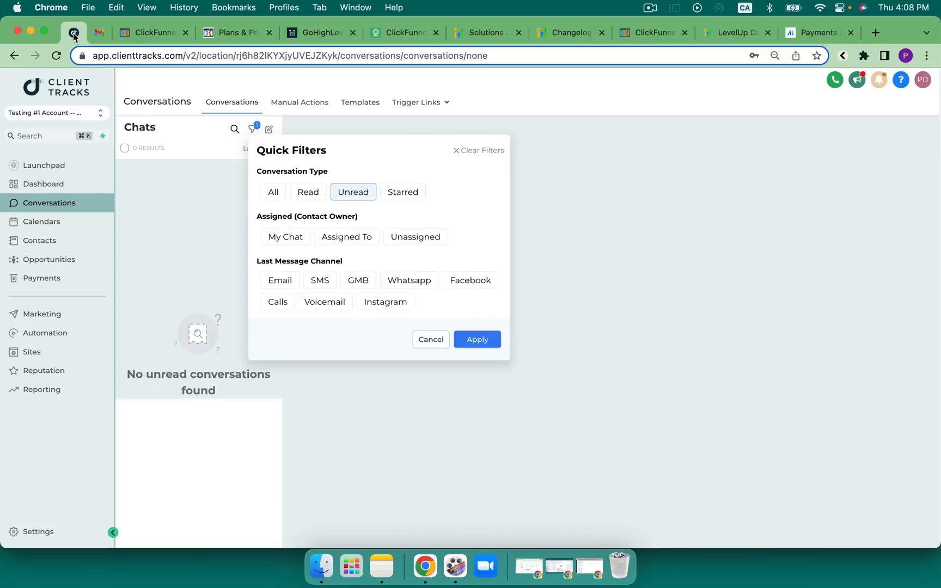
# Show the account's Integrations list (Google, Facebook, QuickBooks, Clio, Stripe, Shopify, TikTok) from Settings.
pyautogui.click(38, 532)
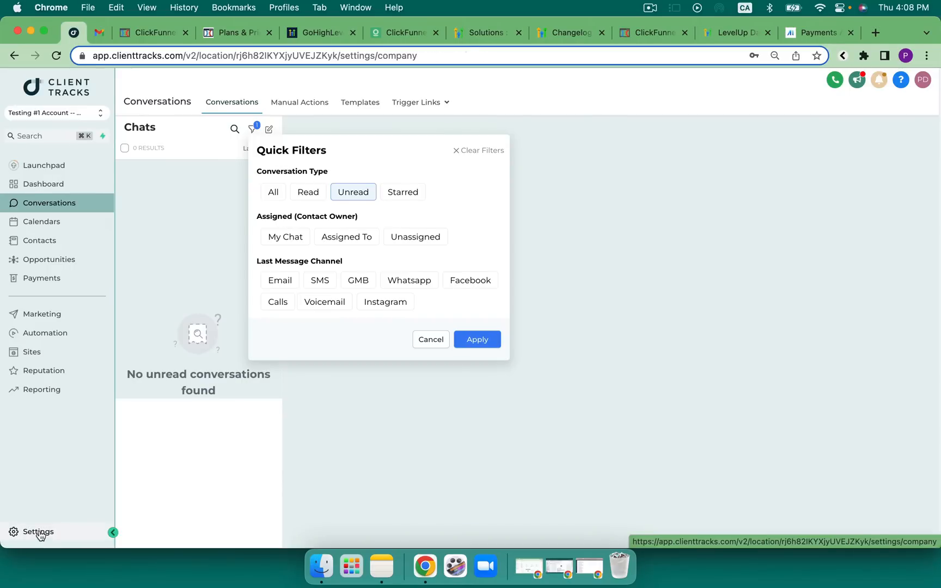
pyautogui.click(31, 471)
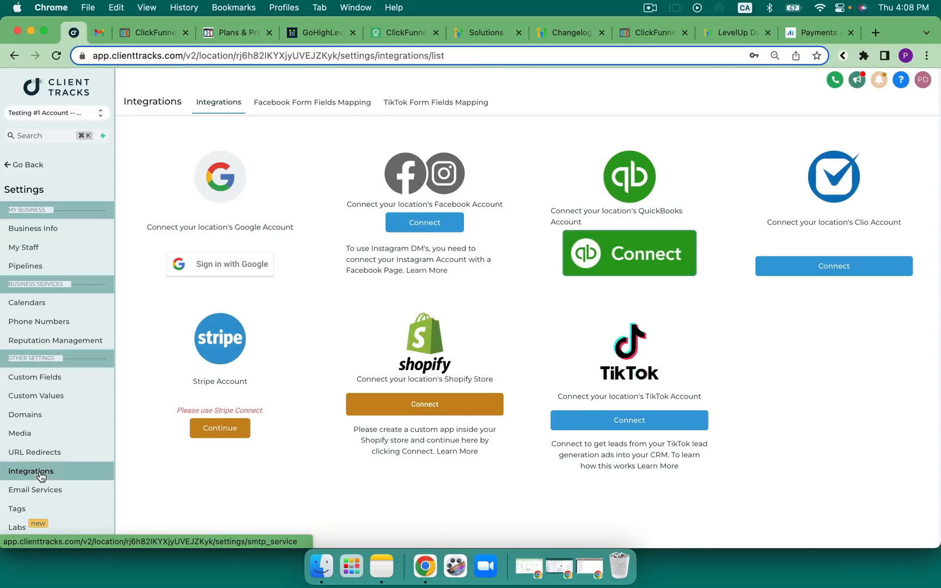
pyautogui.moveTo(444, 140)
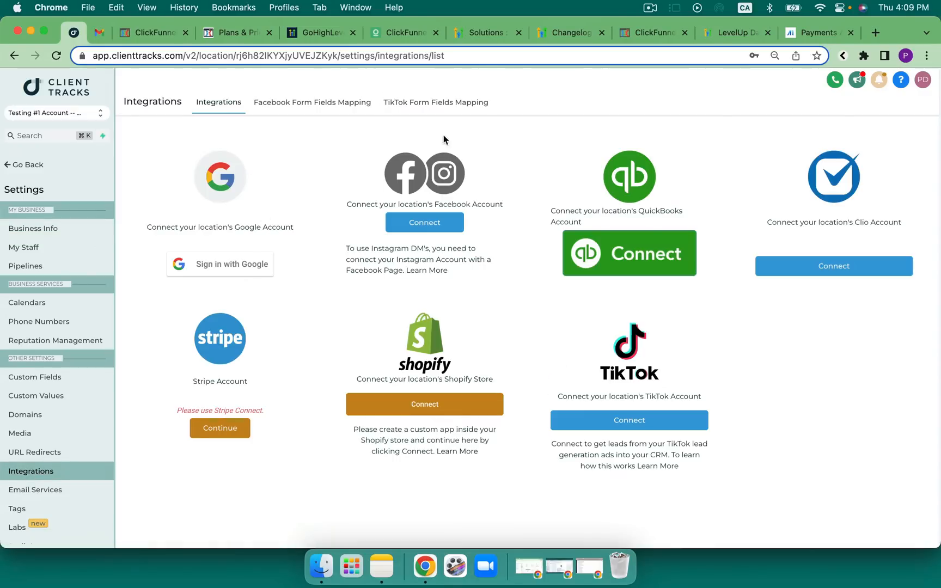
pyautogui.moveTo(450, 157)
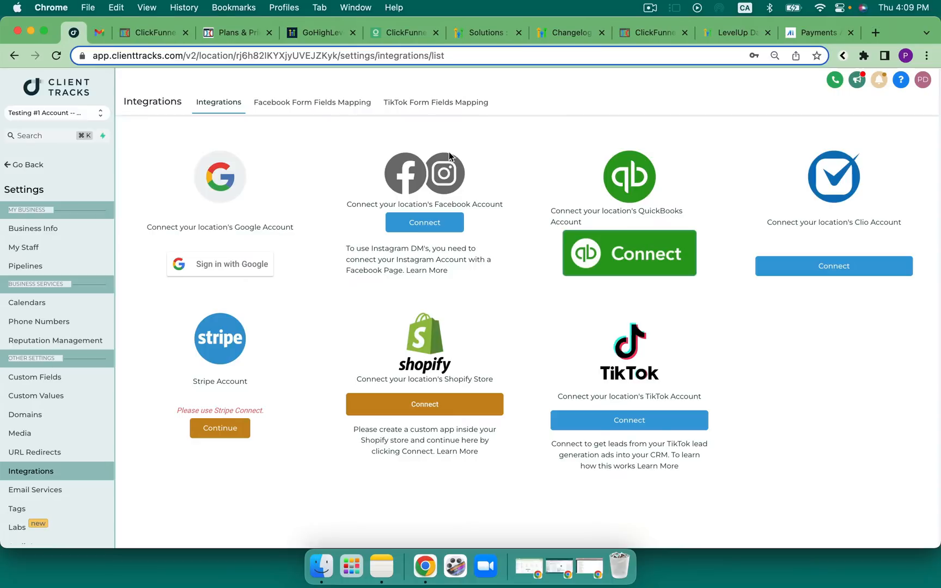
pyautogui.moveTo(484, 374)
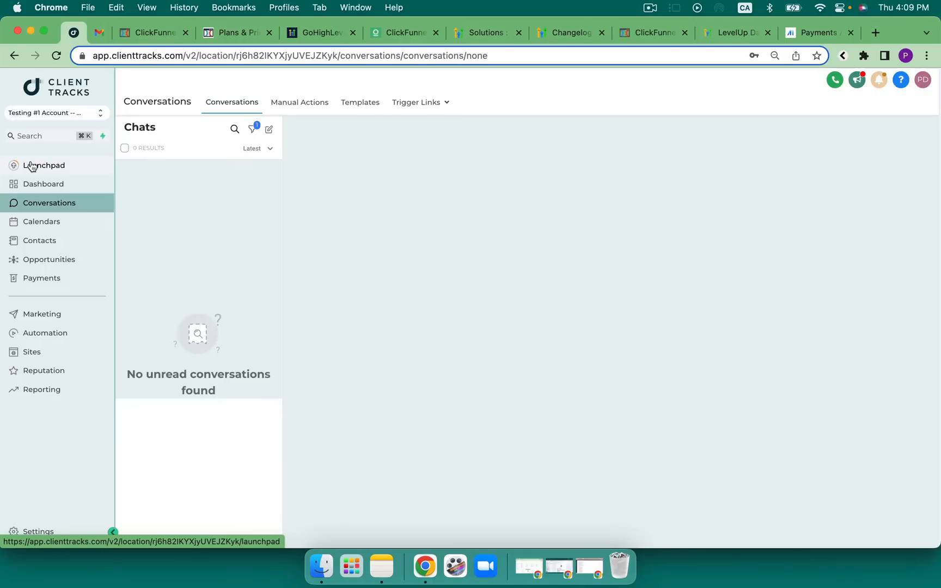
pyautogui.moveTo(252, 129)
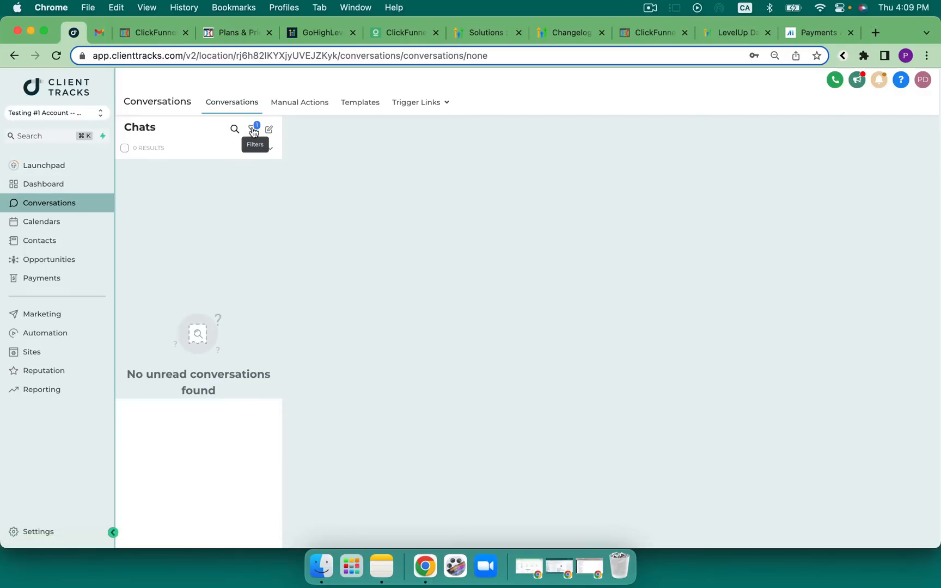
# Show the conversation Quick Filters panel with the Unread type selected.
pyautogui.click(252, 129)
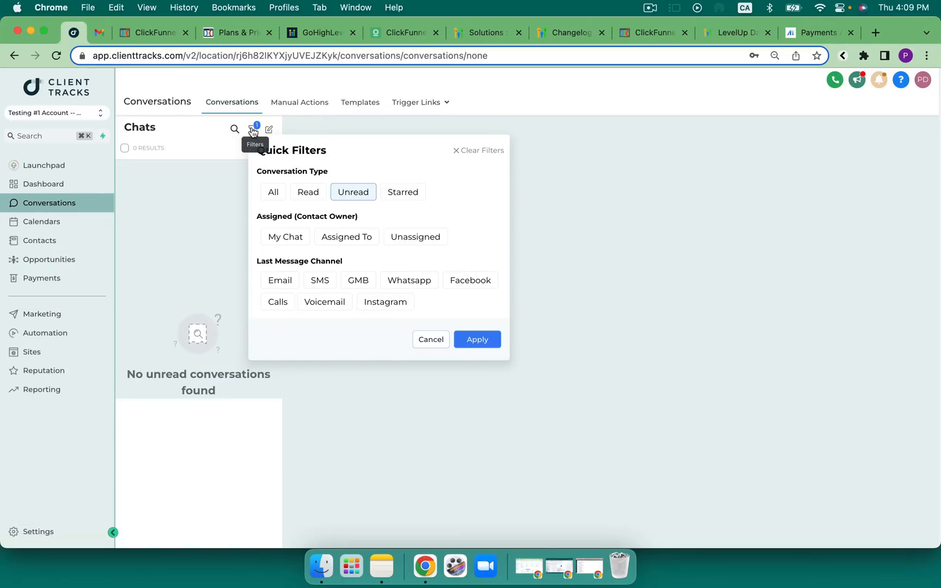
pyautogui.moveTo(312, 99)
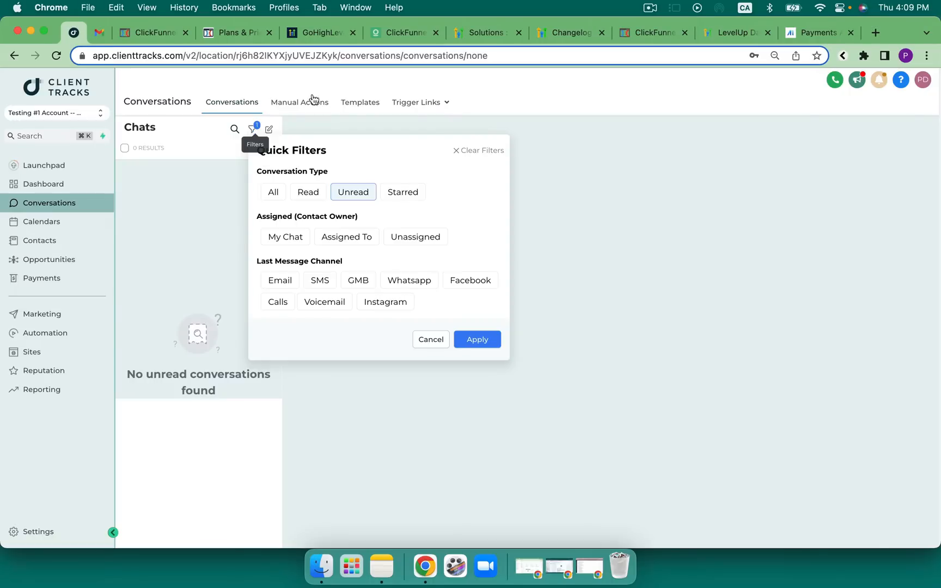
pyautogui.moveTo(450, 268)
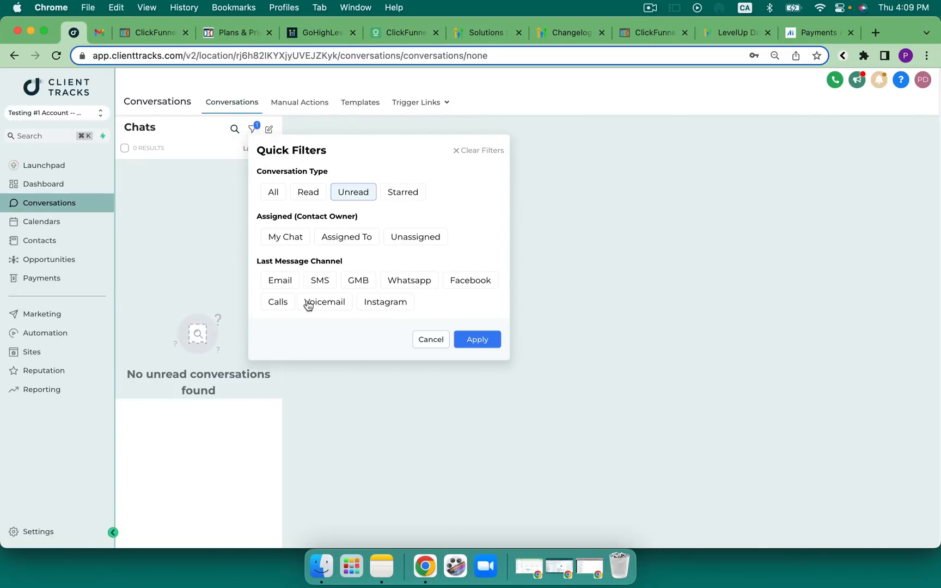
pyautogui.moveTo(413, 285)
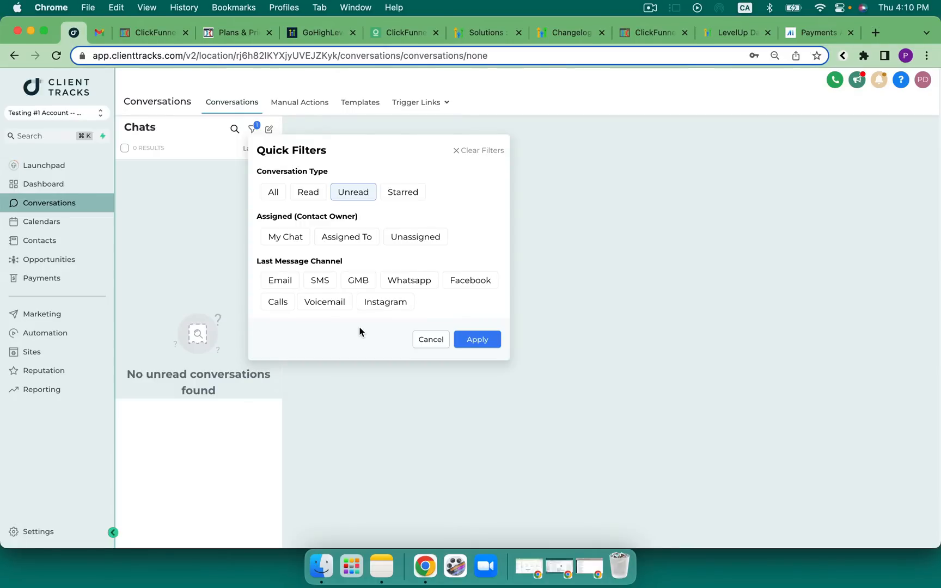
pyautogui.moveTo(346, 236)
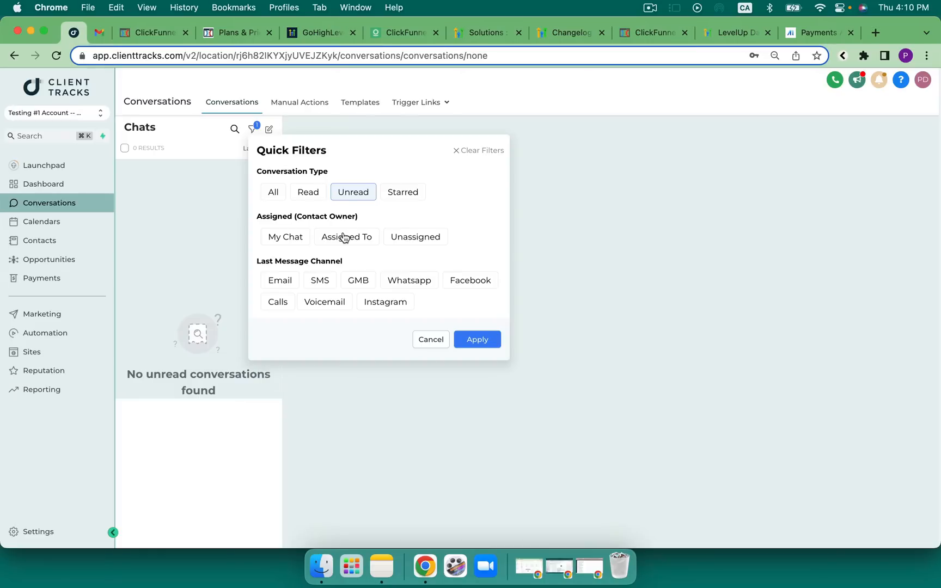
pyautogui.moveTo(407, 169)
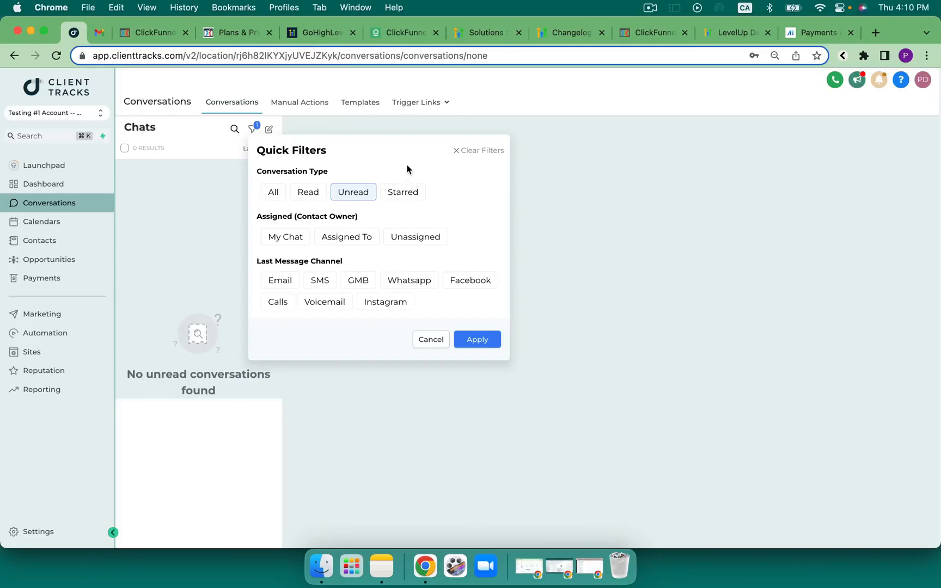
pyautogui.moveTo(409, 162)
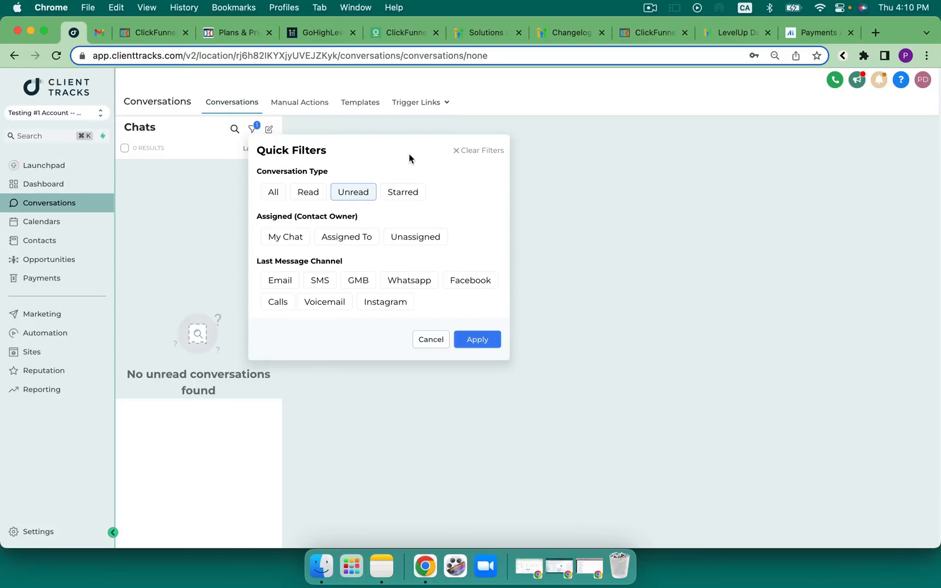
pyautogui.moveTo(214, 133)
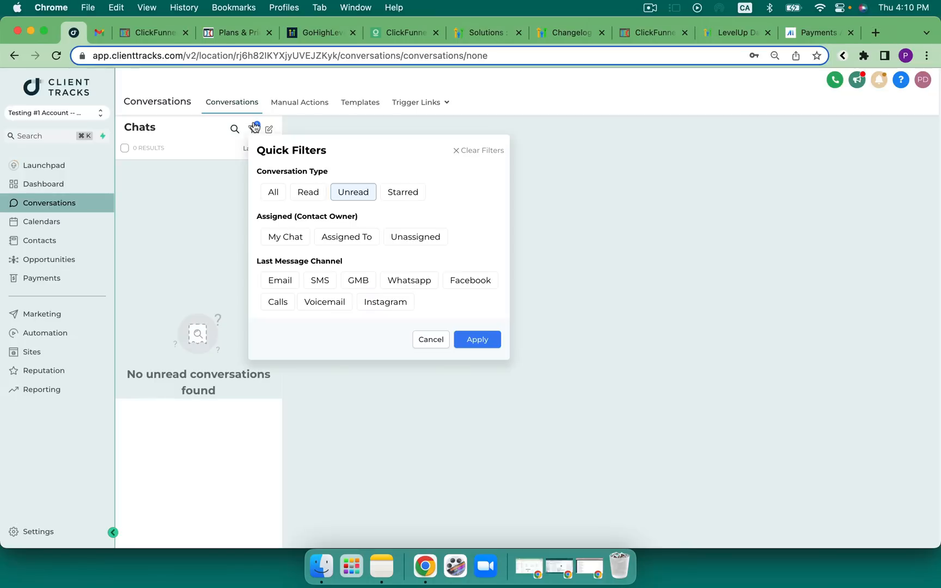
pyautogui.click(273, 192)
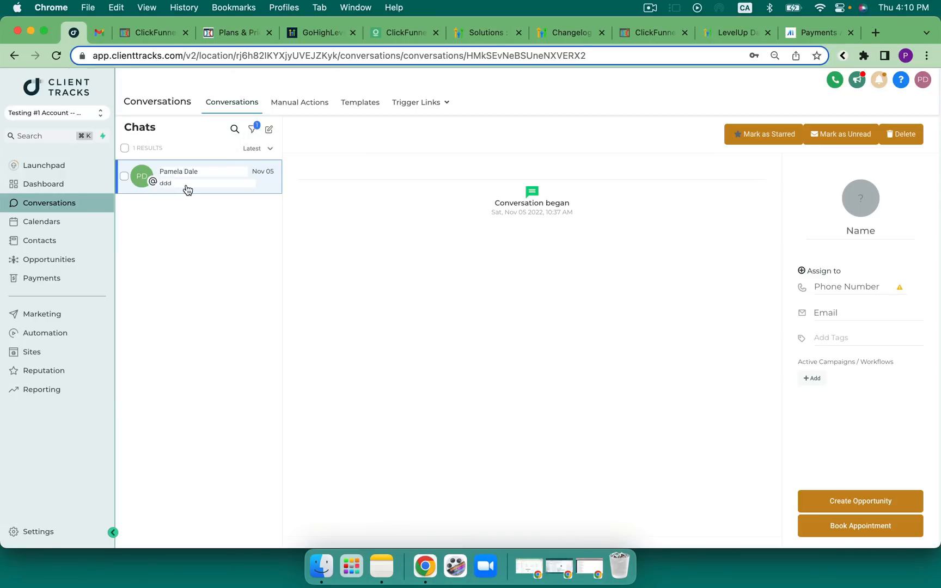
pyautogui.click(187, 176)
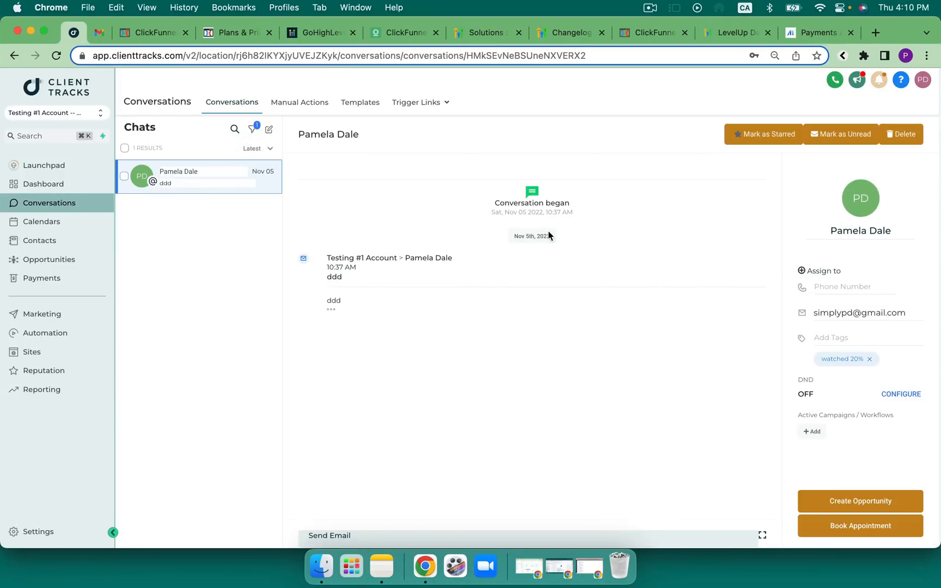
pyautogui.moveTo(243, 200)
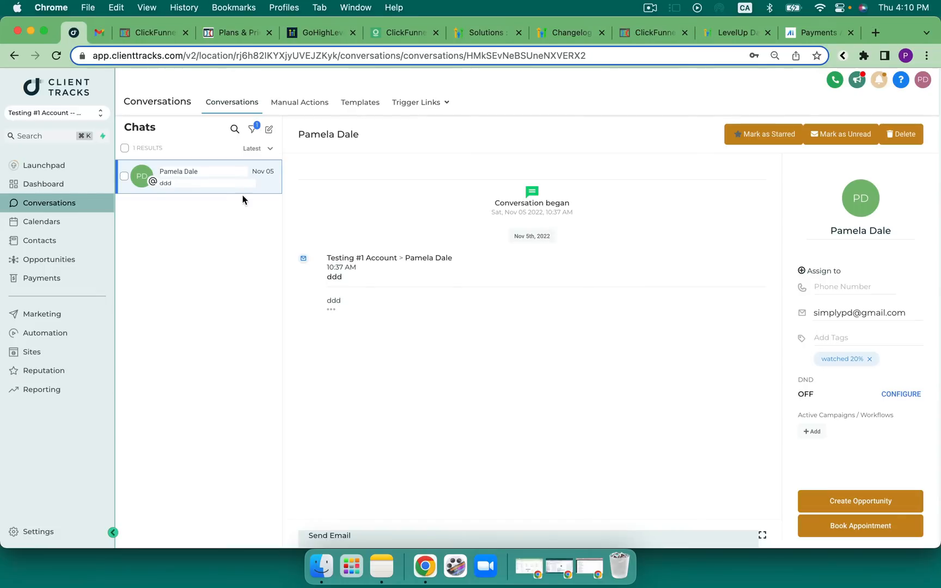
pyautogui.moveTo(190, 249)
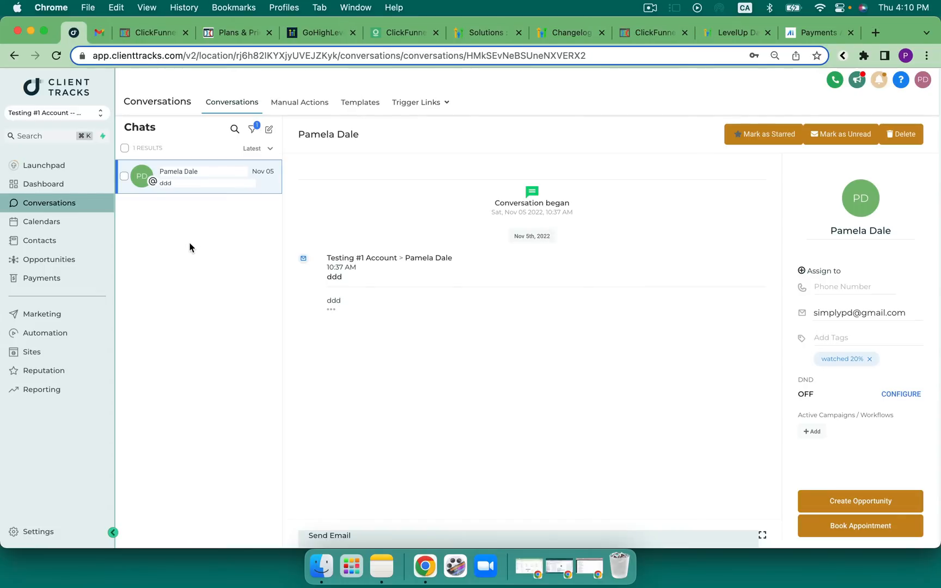
pyautogui.click(151, 33)
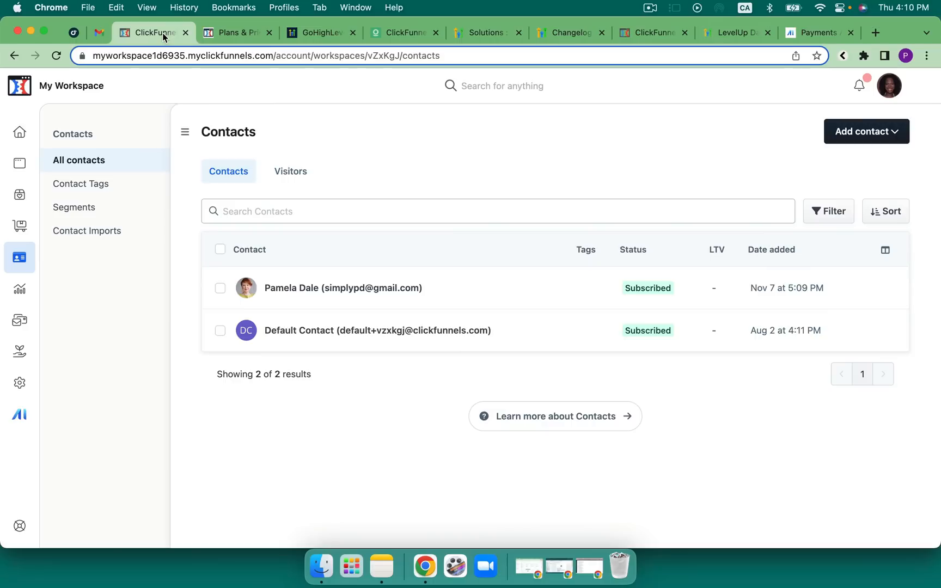
pyautogui.moveTo(141, 314)
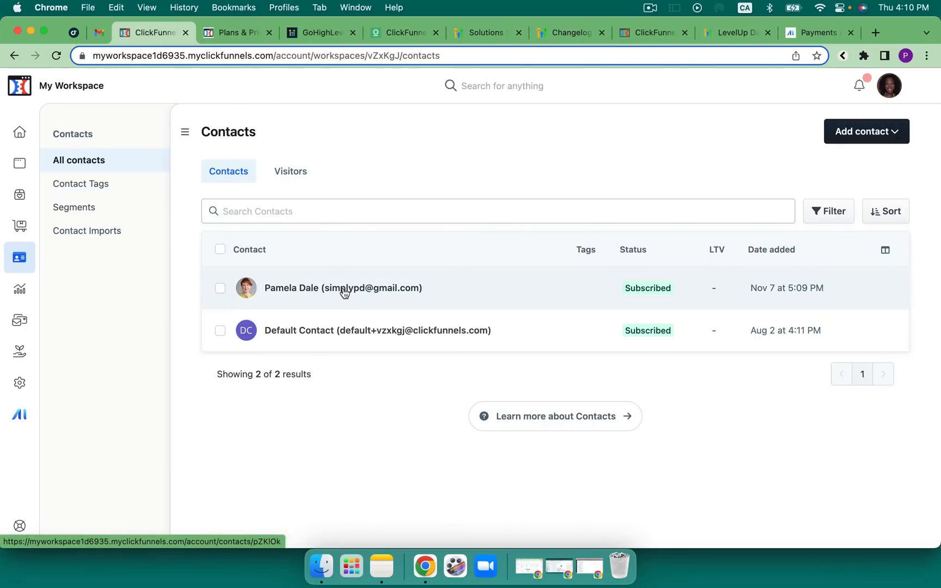
pyautogui.click(343, 288)
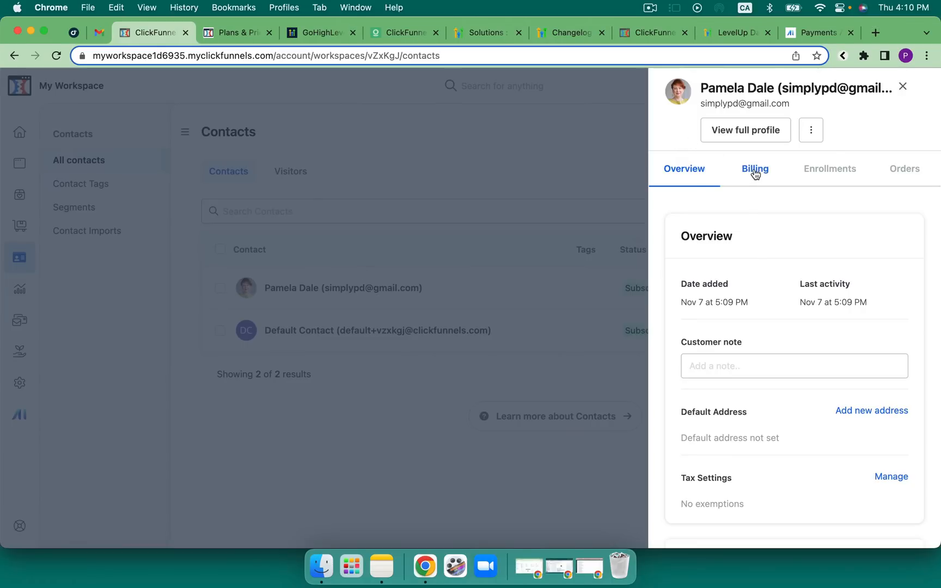
pyautogui.click(904, 169)
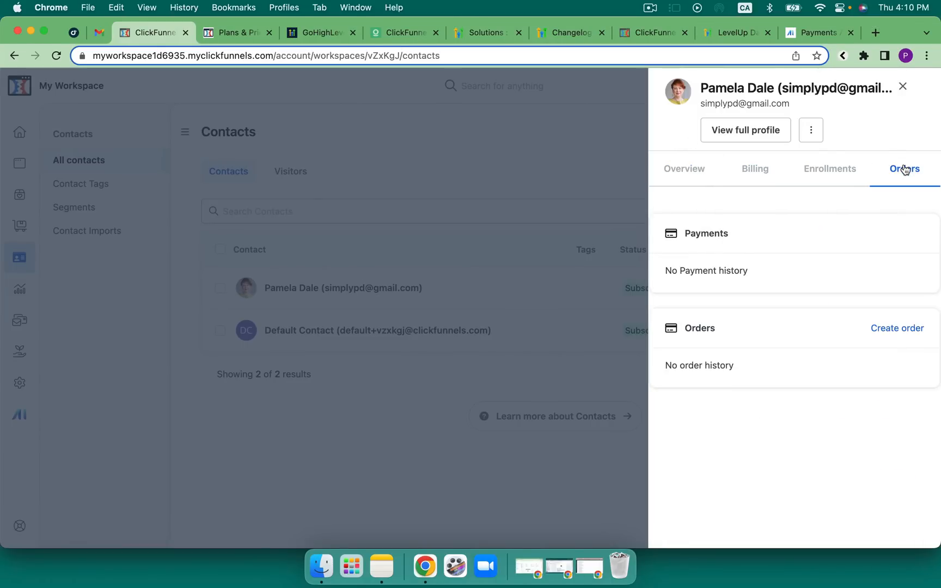
pyautogui.click(684, 169)
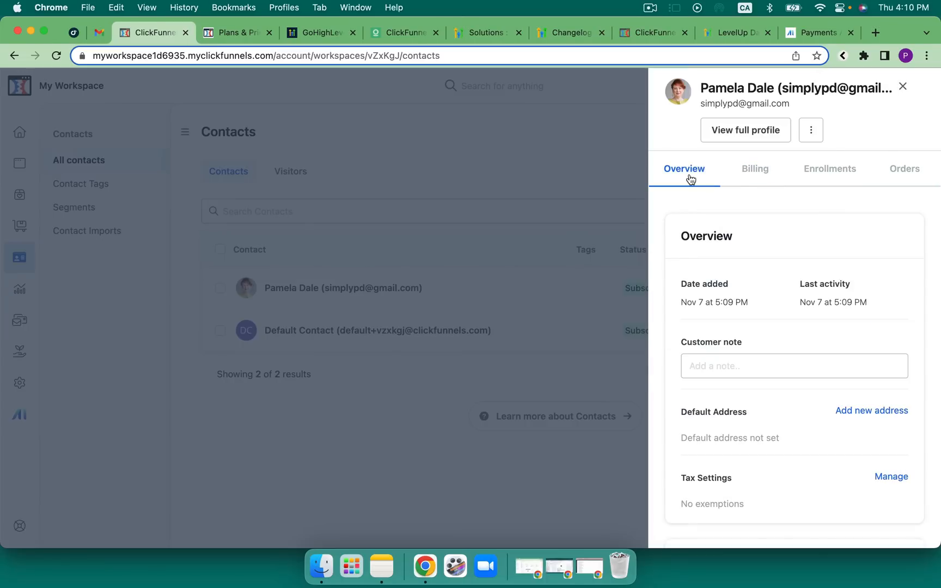
pyautogui.moveTo(748, 219)
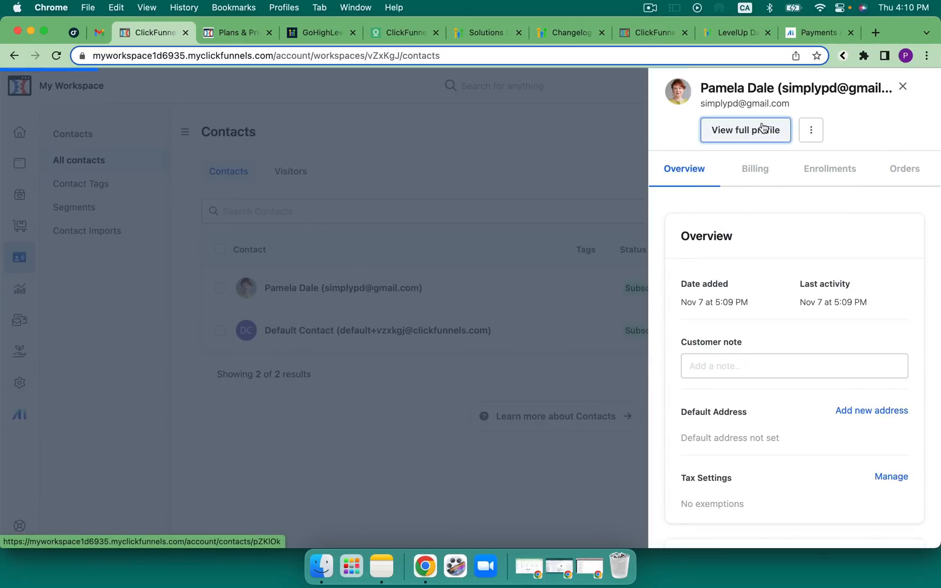
pyautogui.click(745, 129)
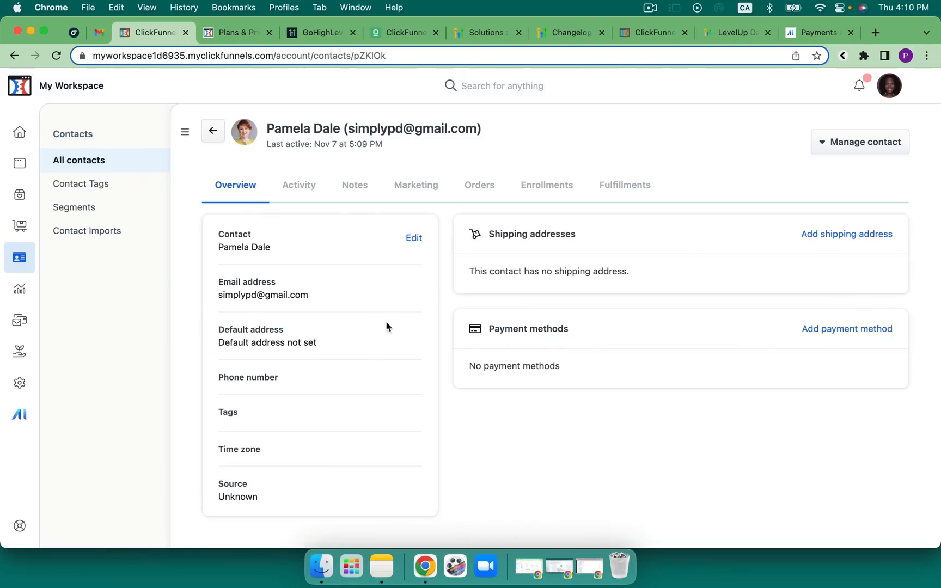
pyautogui.click(299, 185)
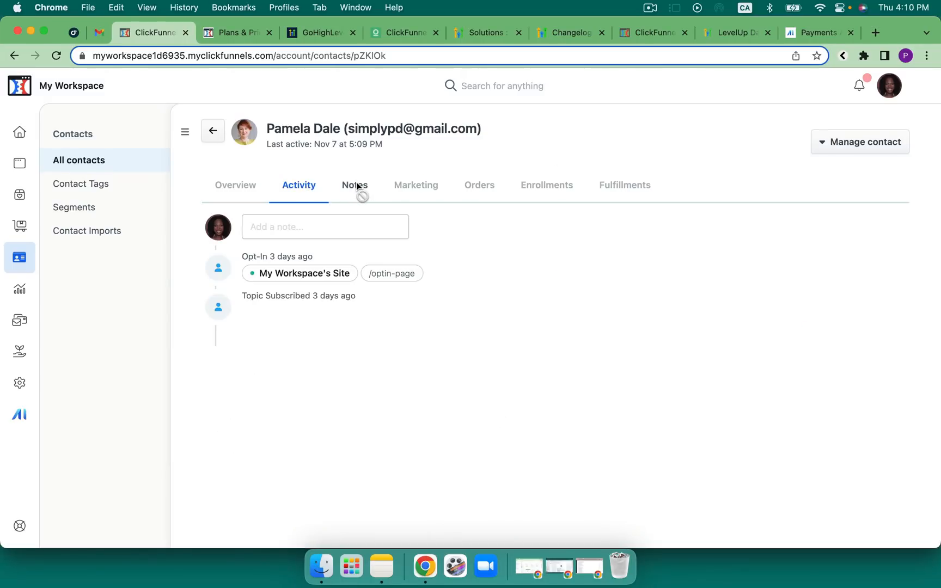
pyautogui.click(415, 185)
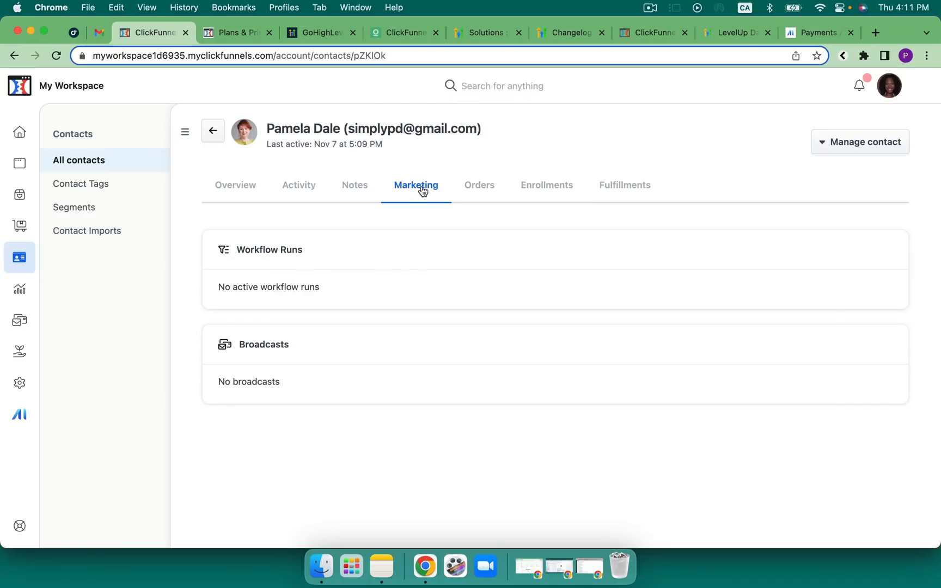
pyautogui.click(546, 185)
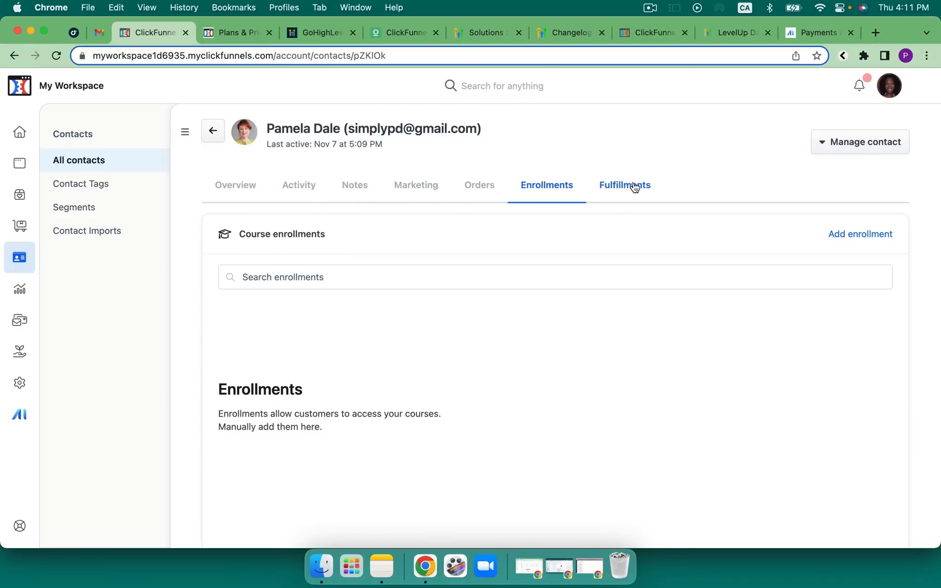
pyautogui.click(236, 185)
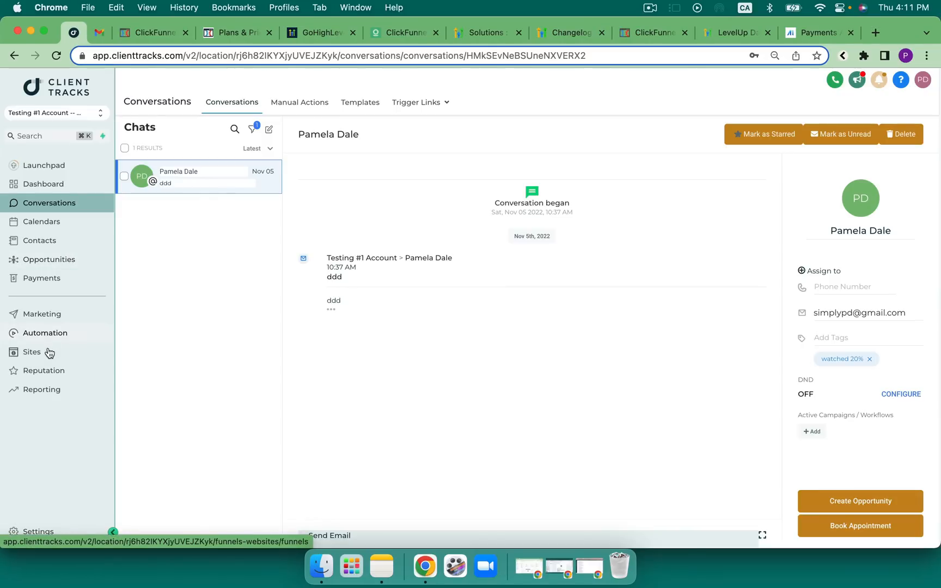
# Review Payments invoices, transactions, four test products and empty orders, then show ClickFunnels pricing plans.
pyautogui.click(41, 278)
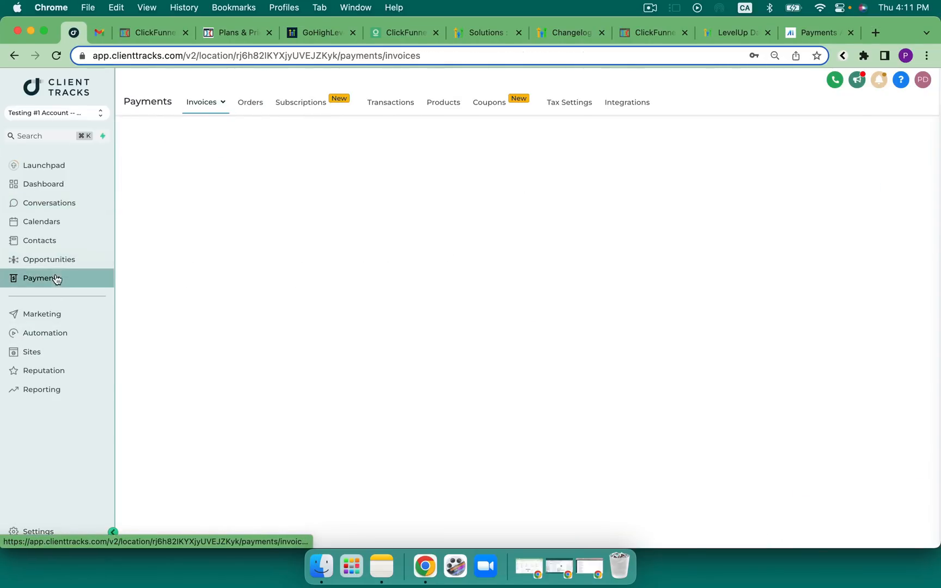
pyautogui.click(390, 103)
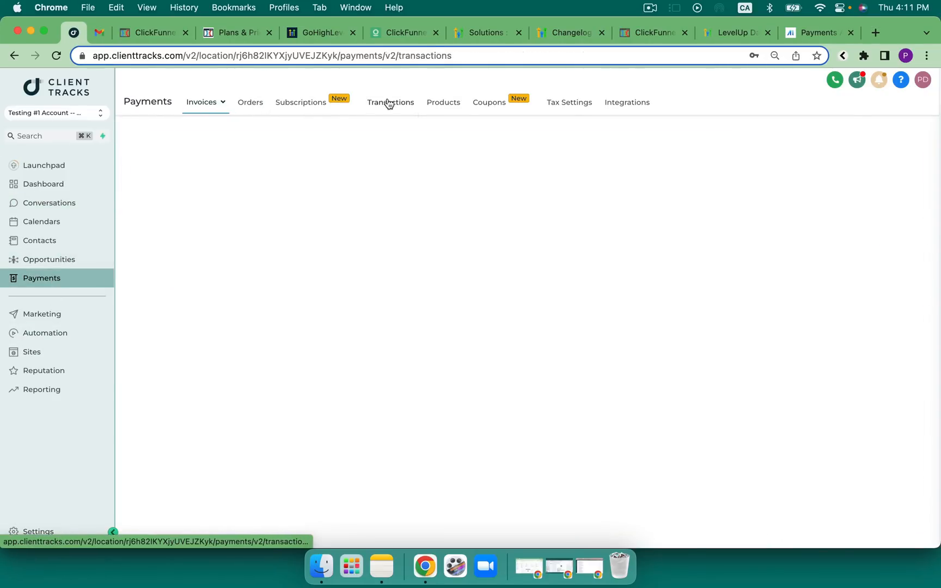
pyautogui.click(443, 102)
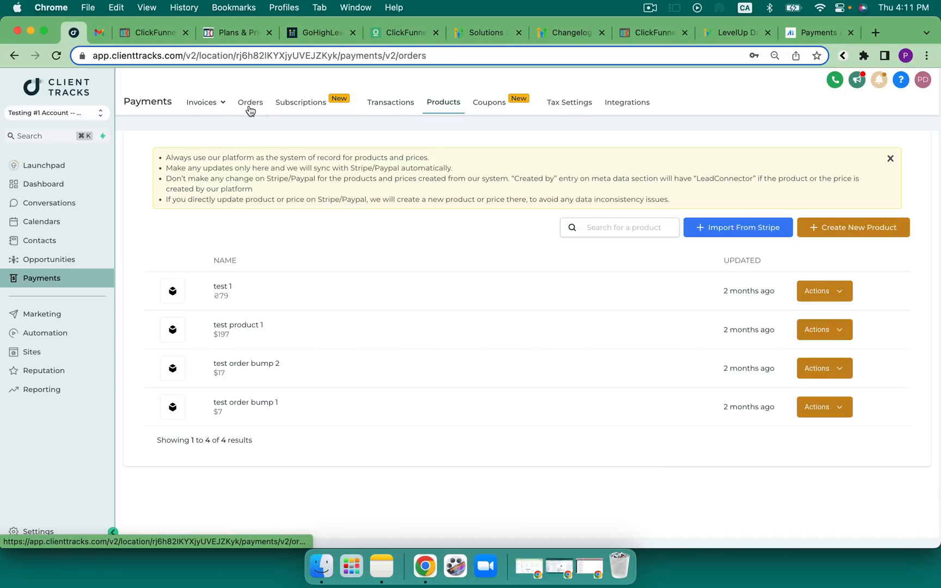
pyautogui.click(250, 102)
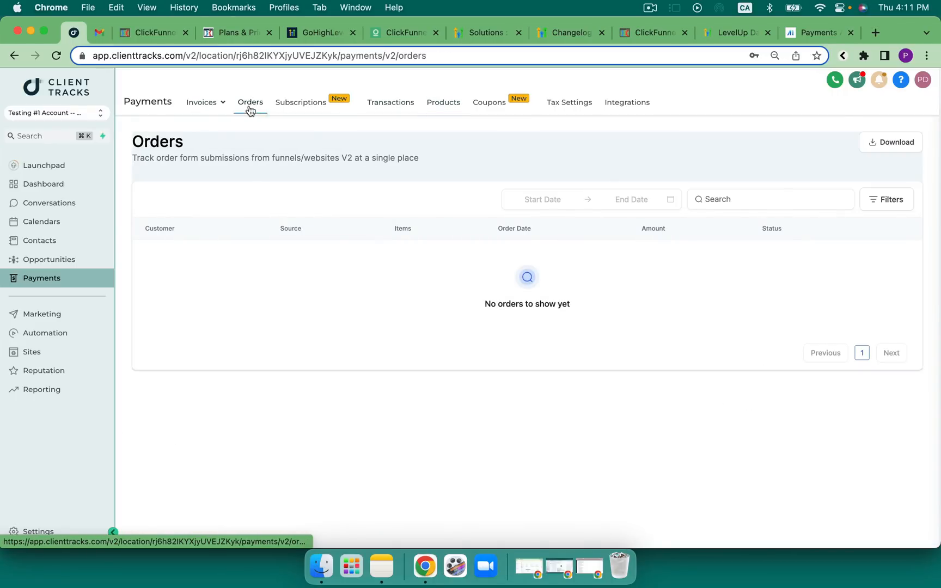
pyautogui.click(234, 33)
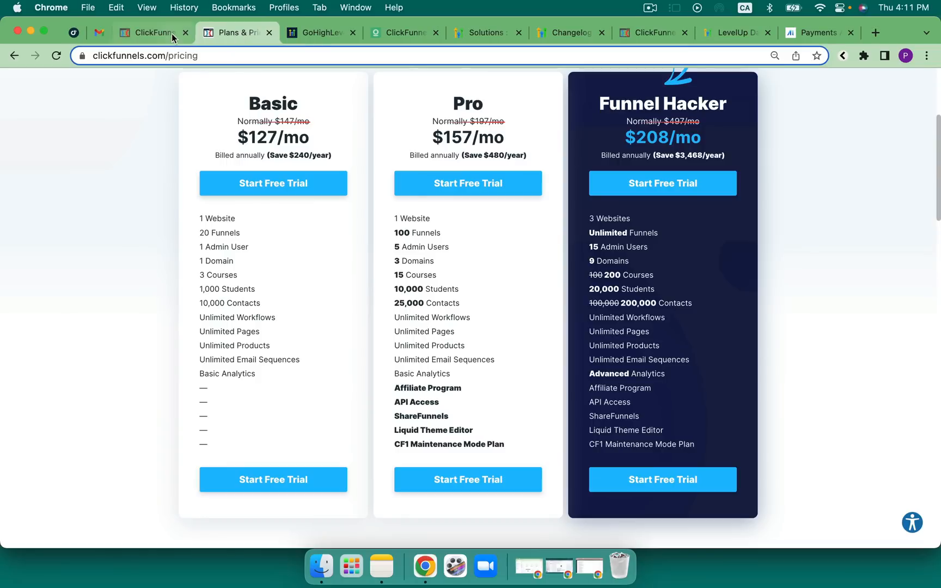
# View HighLevel's changelog and feedback boards home, then the ClickFunnels contacts list again.
pyautogui.click(154, 33)
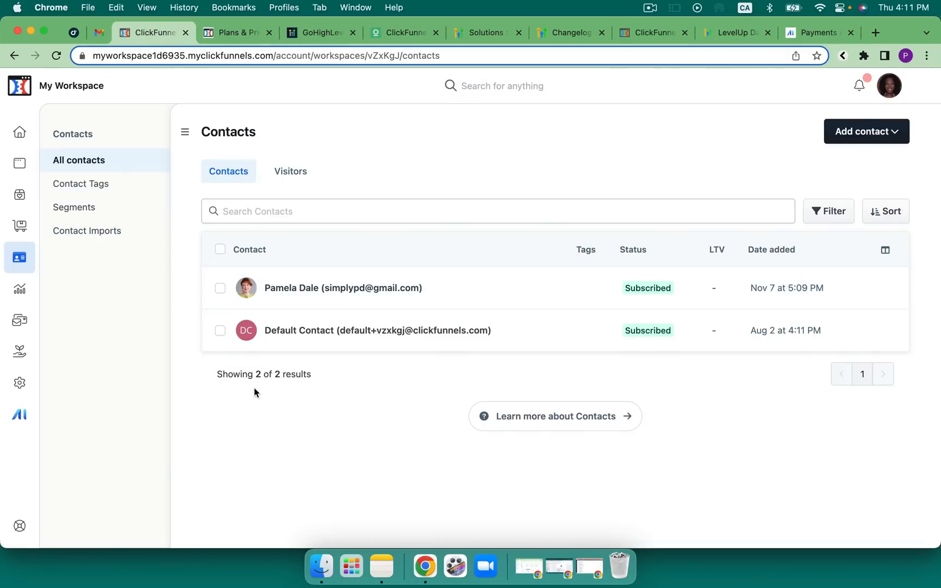
pyautogui.moveTo(345, 411)
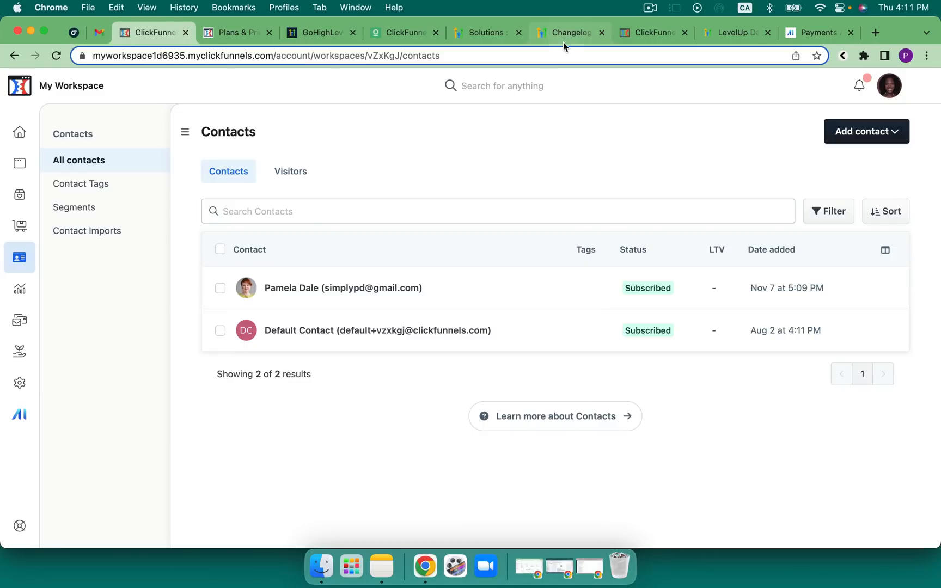
pyautogui.click(568, 33)
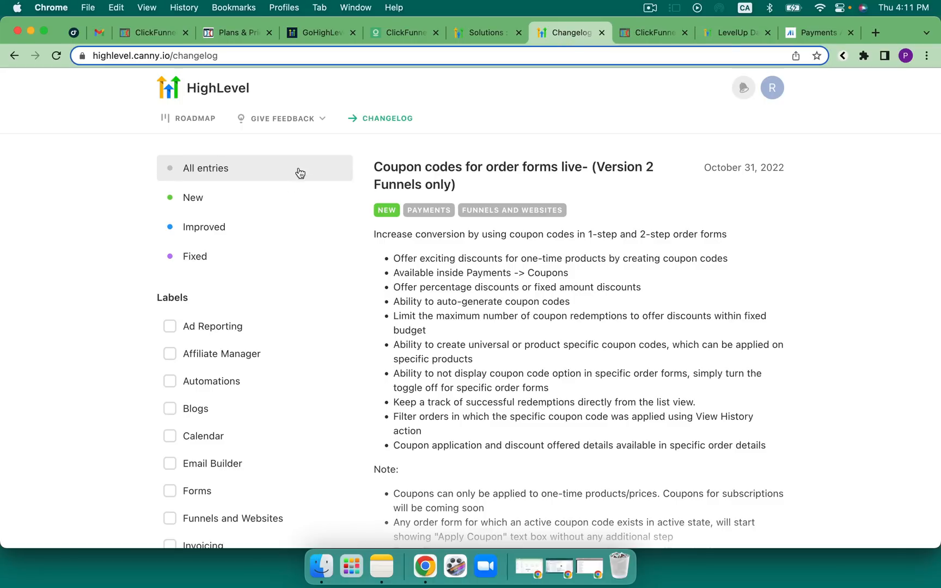
pyautogui.click(195, 119)
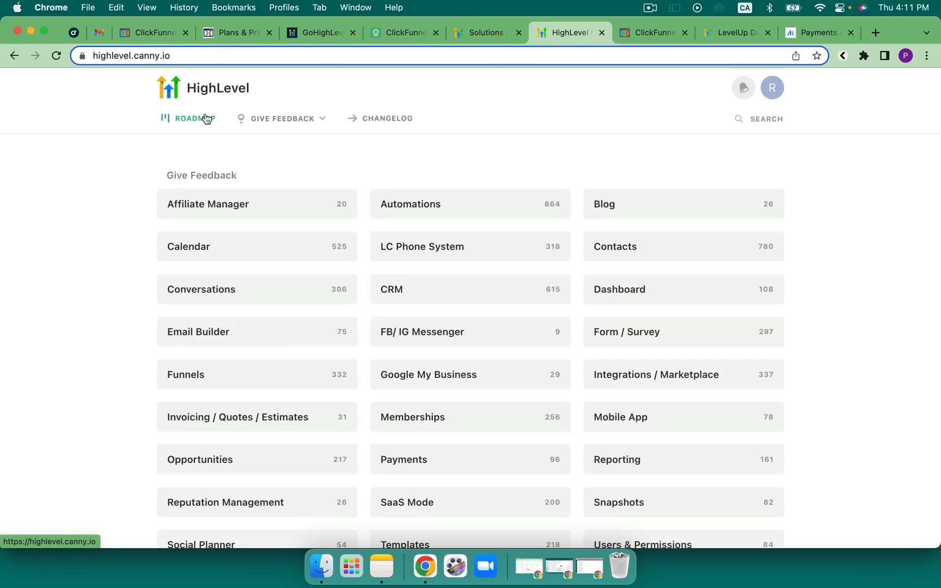
pyautogui.click(151, 33)
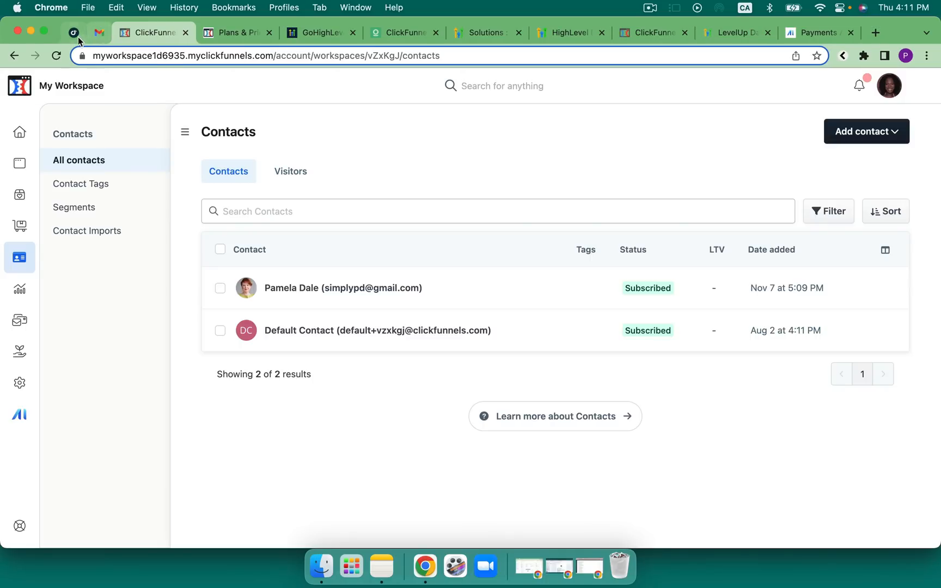
pyautogui.click(73, 33)
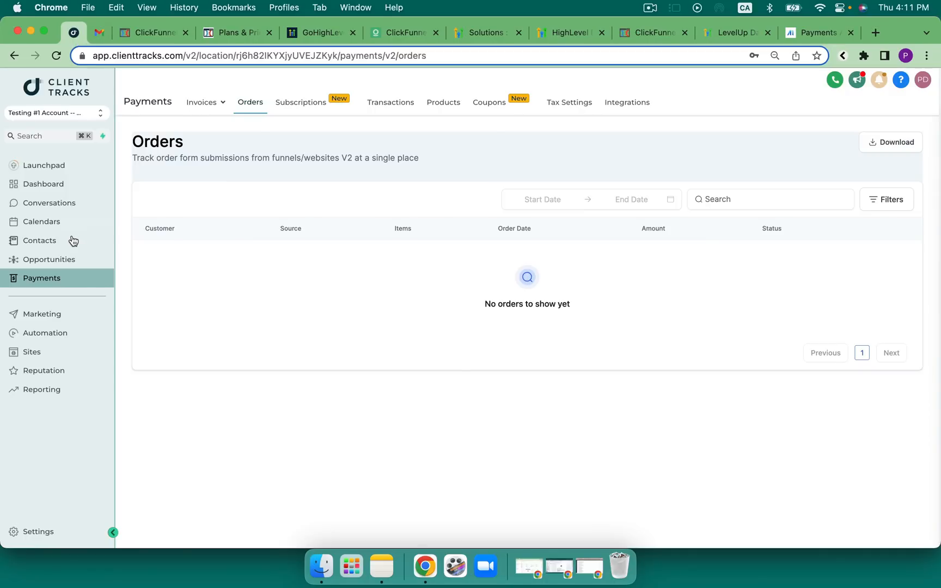
pyautogui.click(39, 241)
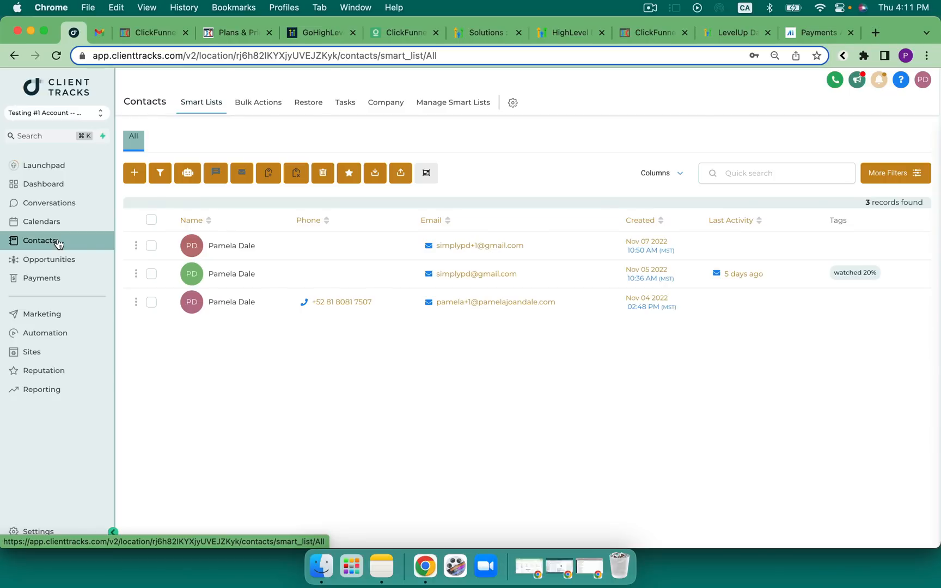
pyautogui.click(231, 245)
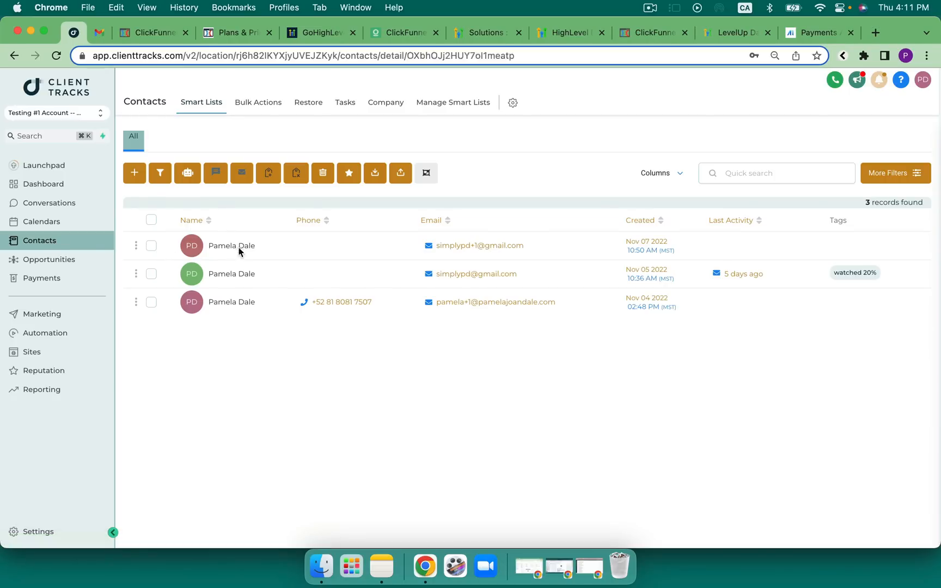
pyautogui.click(231, 245)
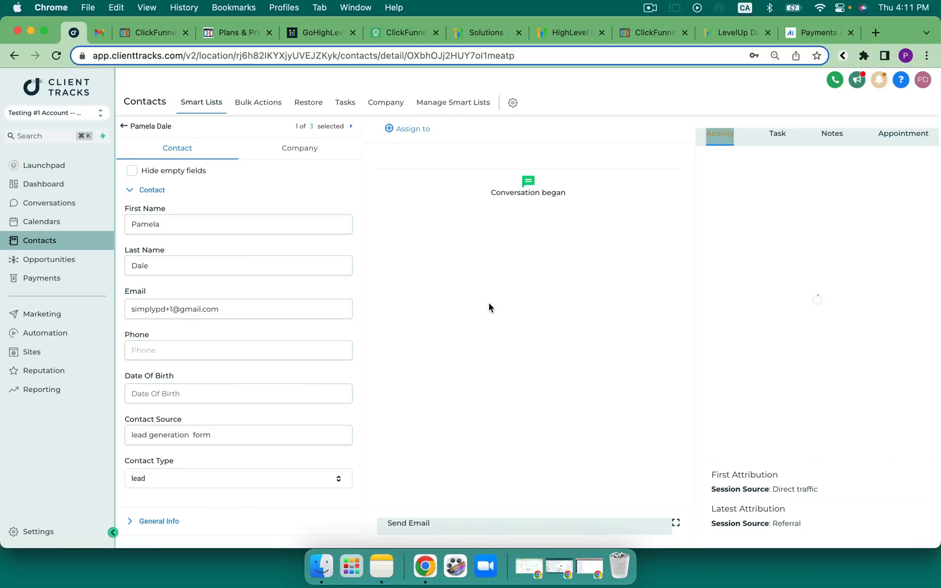